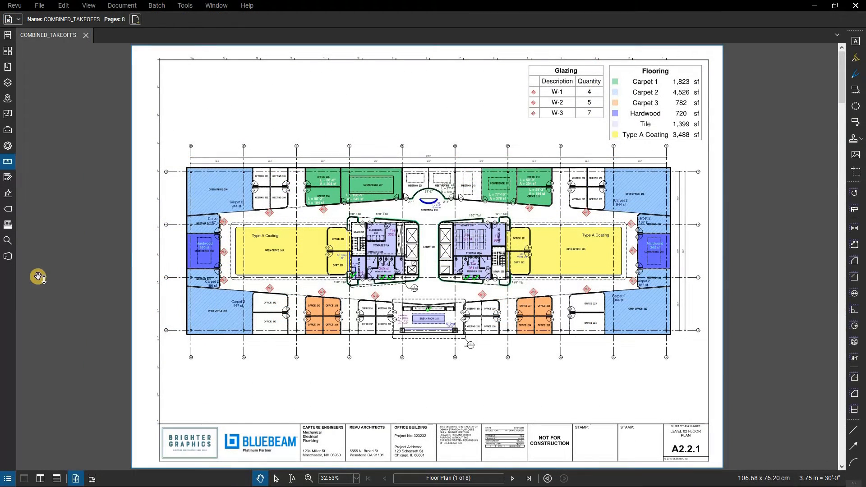
mouse_move(31, 356)
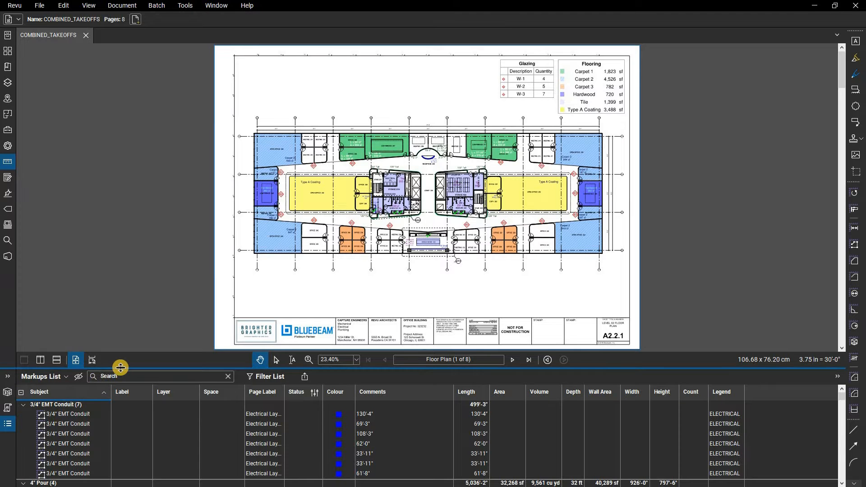
Undock the Markups List panel into a floating window
drag(127, 367, 127, 316)
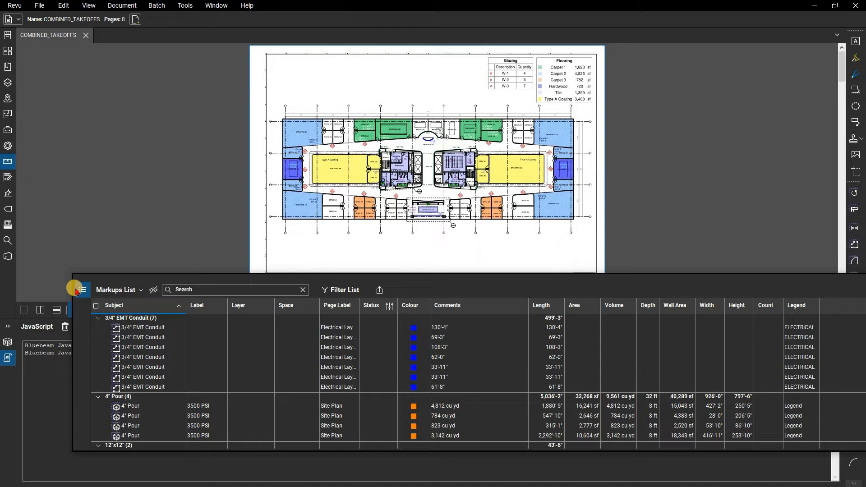
mouse_move(81, 289)
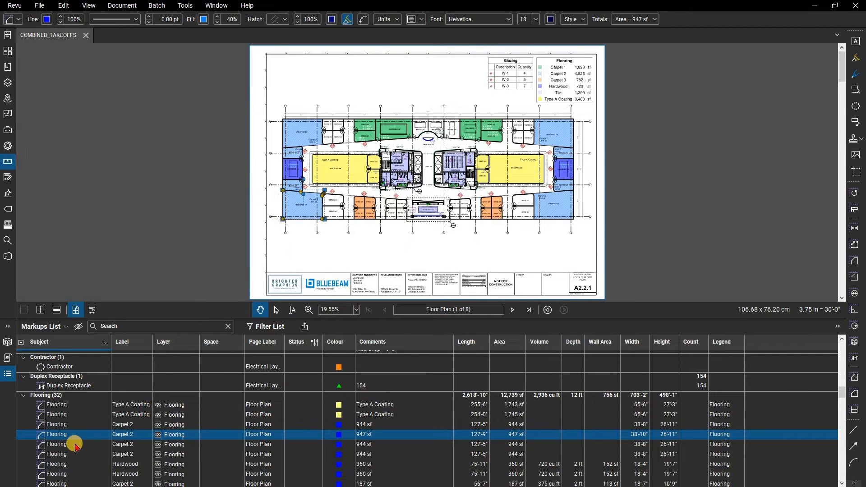
Select the 944 sf Carpet 2 flooring markup in the docked Markups List
click(56, 444)
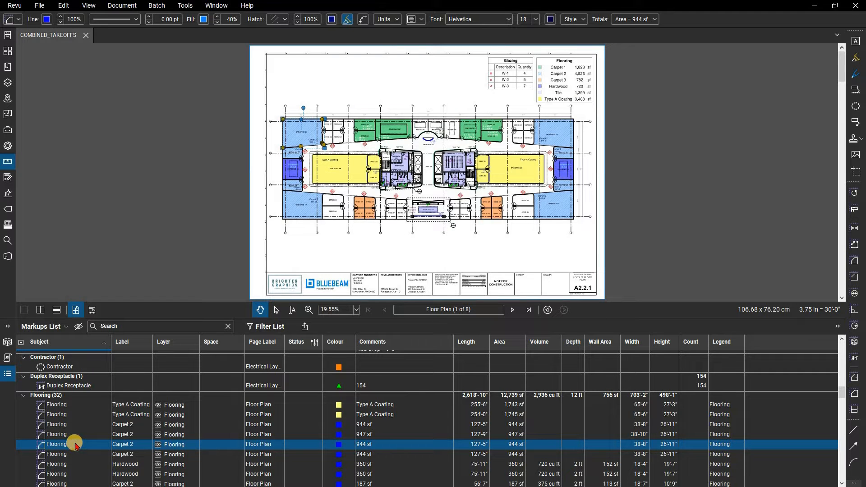
scroll(down, 3)
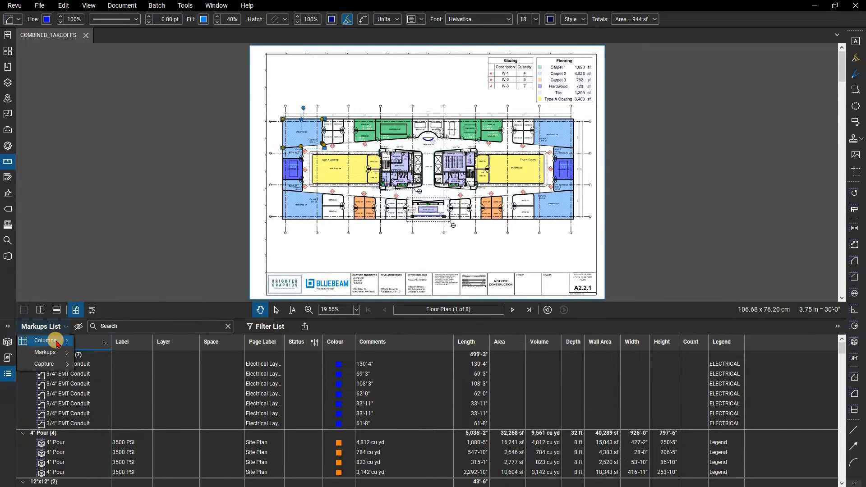
Enable the Tick mark column through the Markups List Columns options
click(45, 341)
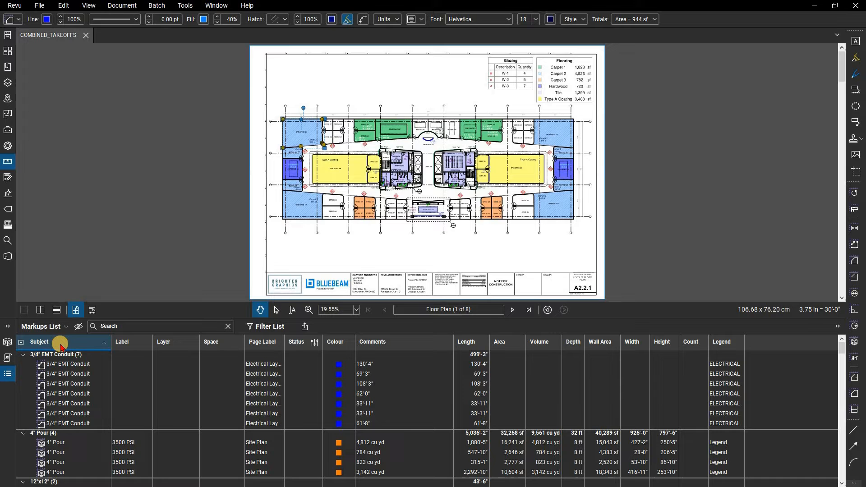
right_click(61, 345)
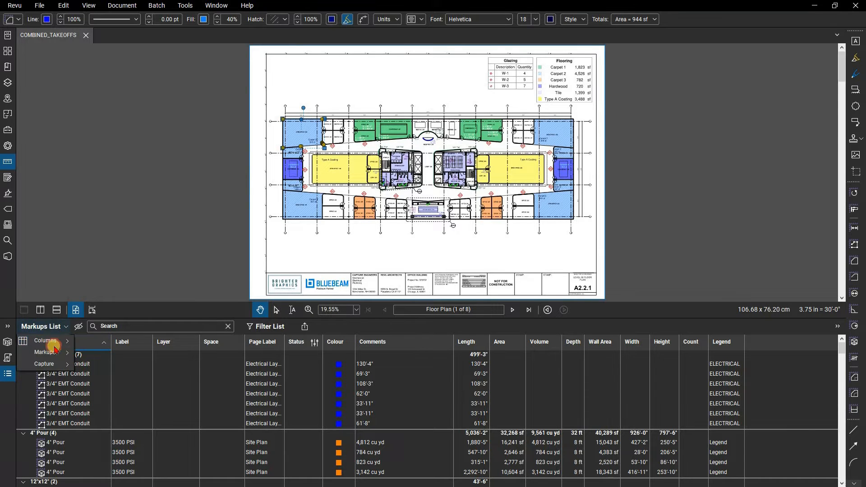
click(46, 340)
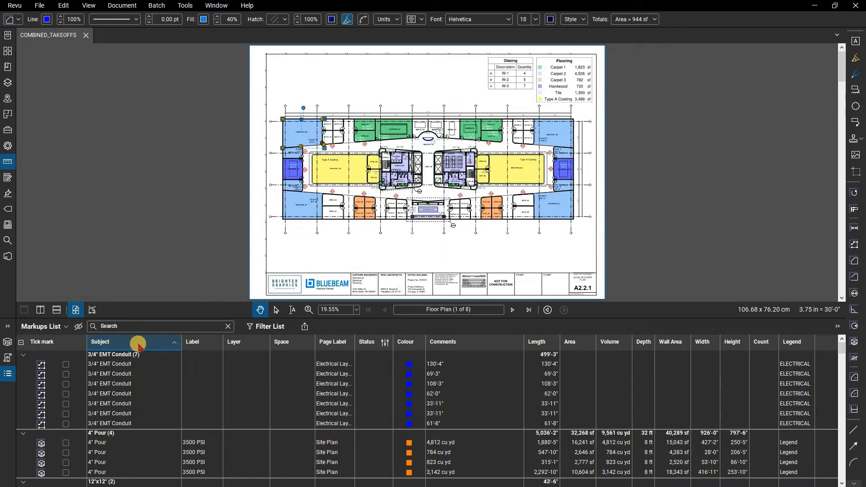
Sort the Markups List by Subject descending and widen the Subject column
click(192, 342)
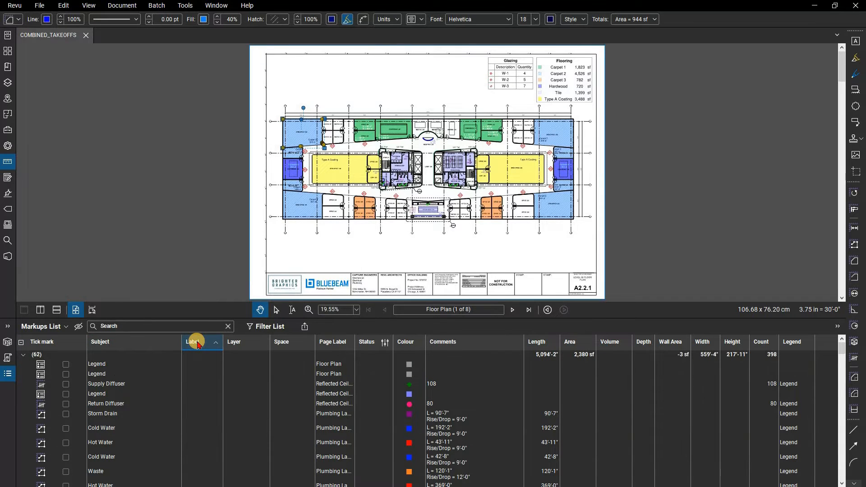
click(195, 342)
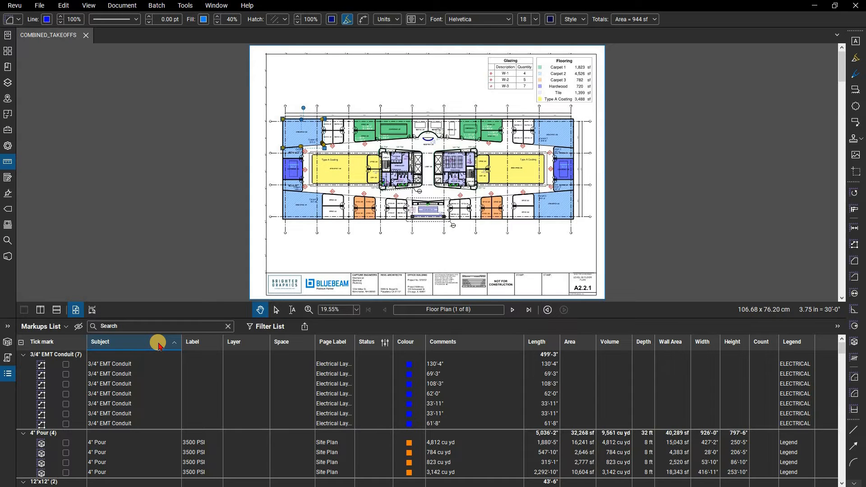
scroll(down, 3)
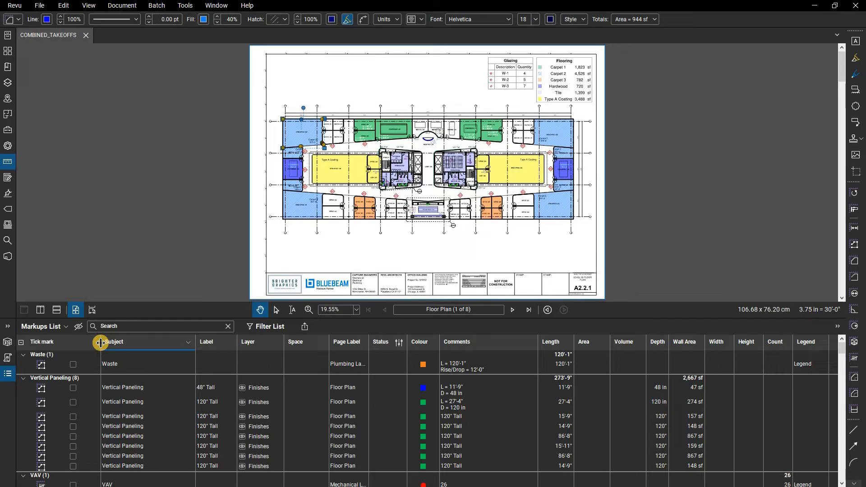
click(115, 341)
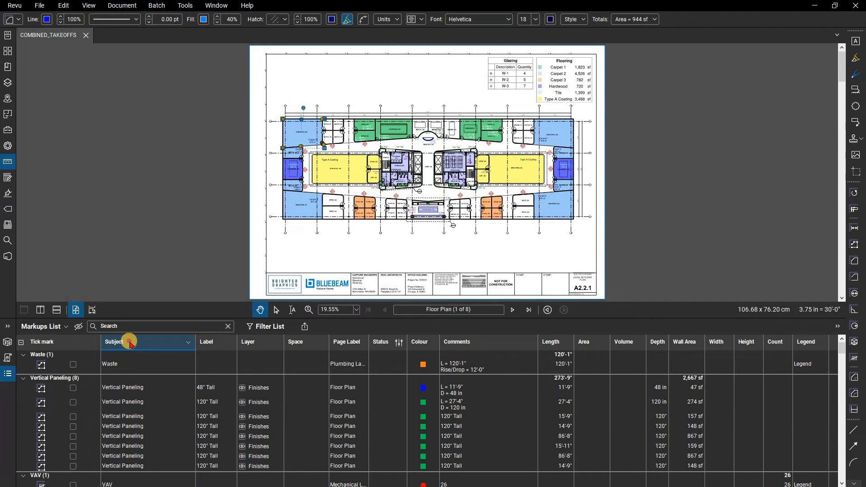
click(114, 341)
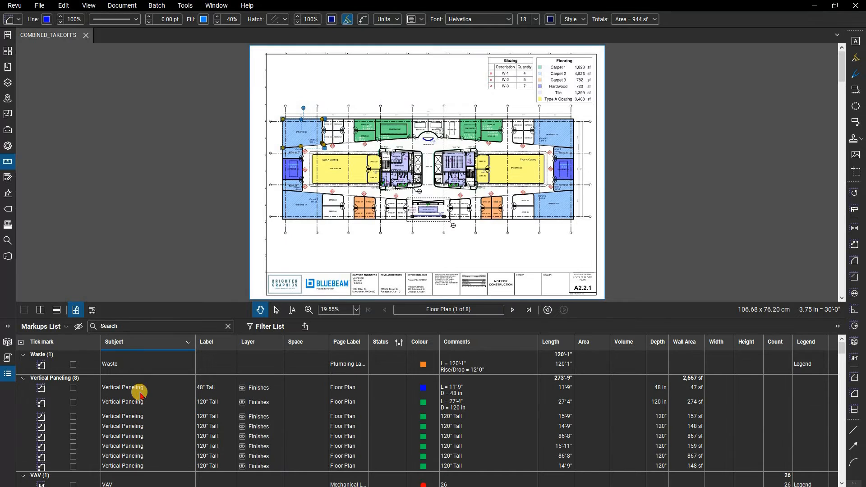
Zoom to the 360 sf Hardwood flooring markup in Conference 246
scroll(down, 3)
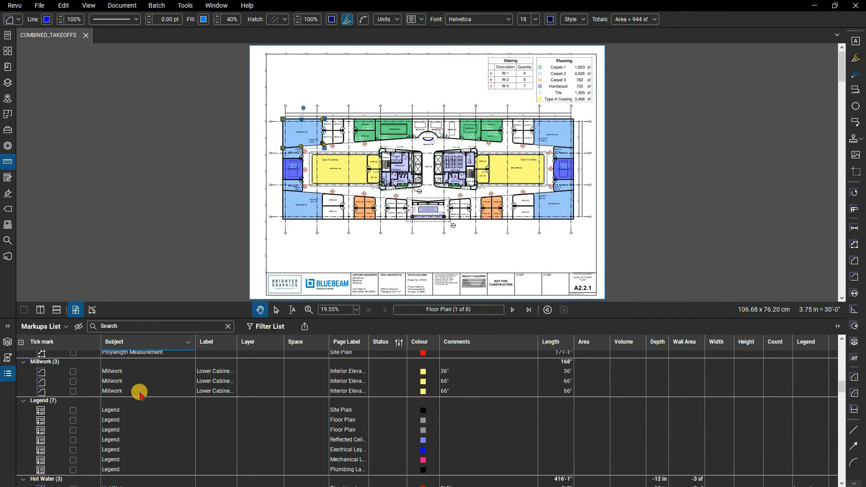
scroll(down, 3)
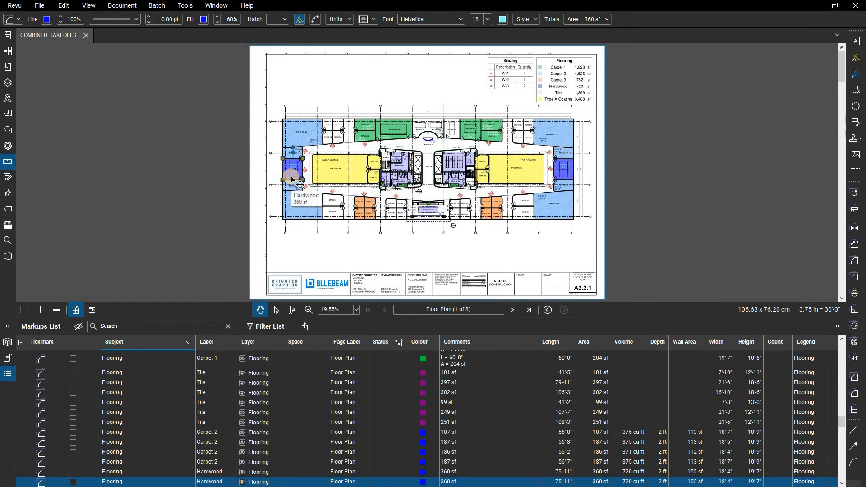
click(366, 19)
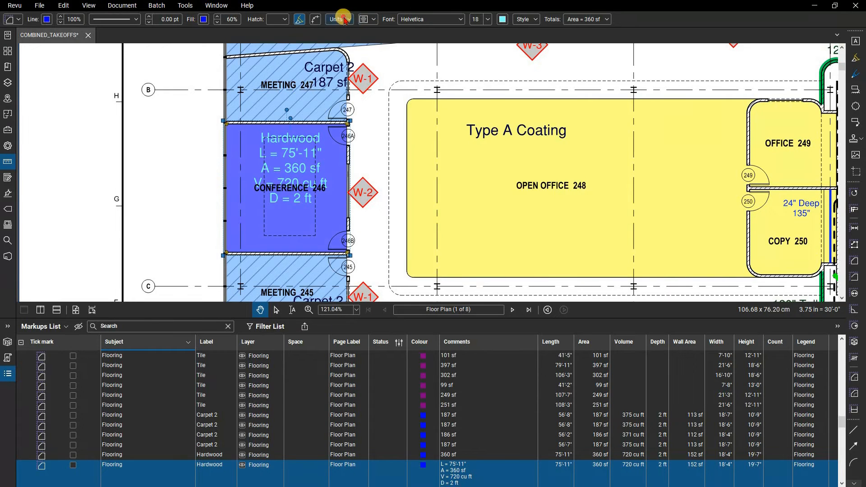
Deselect the Hardwood markup, leaving the Flooring markups listed
click(337, 19)
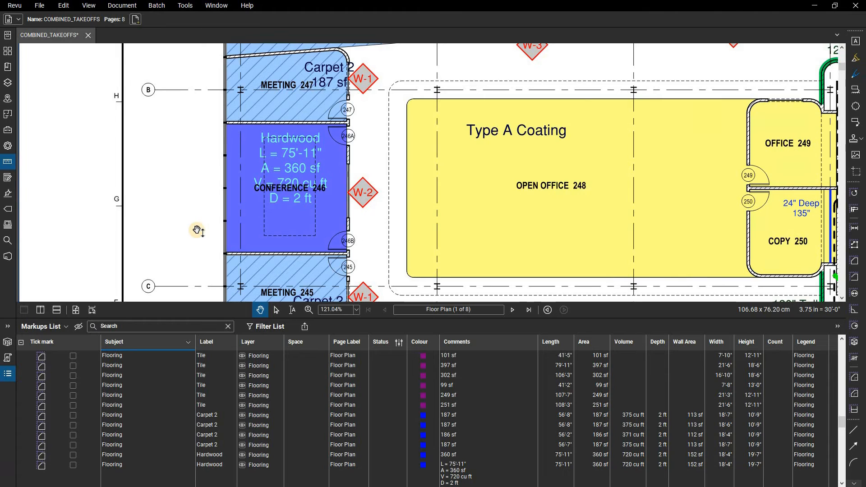
mouse_move(205, 239)
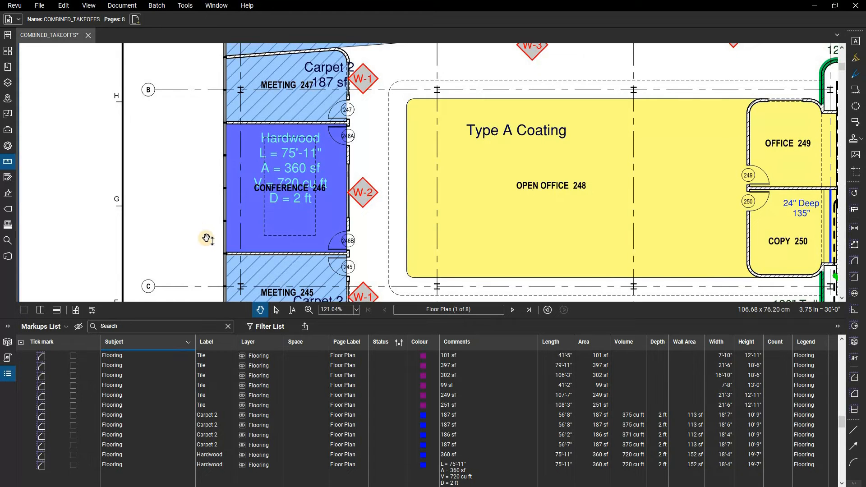
Filter the Markups List to the 32 Flooring markups
click(270, 326)
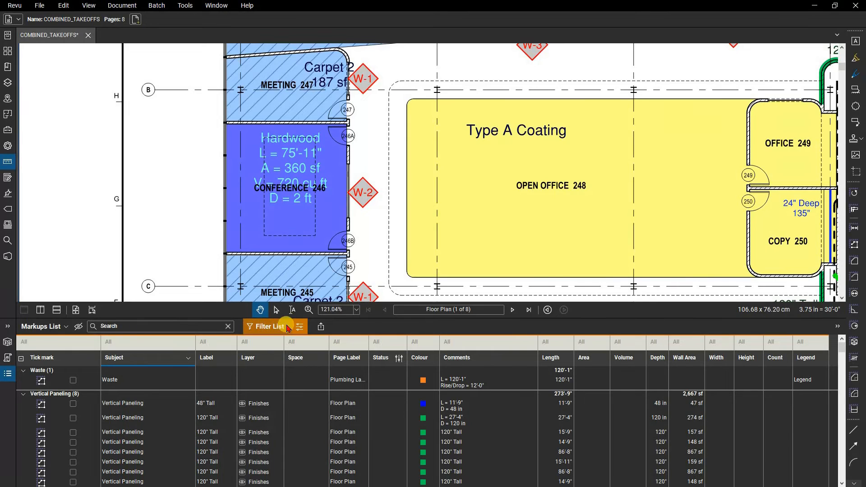
mouse_move(299, 325)
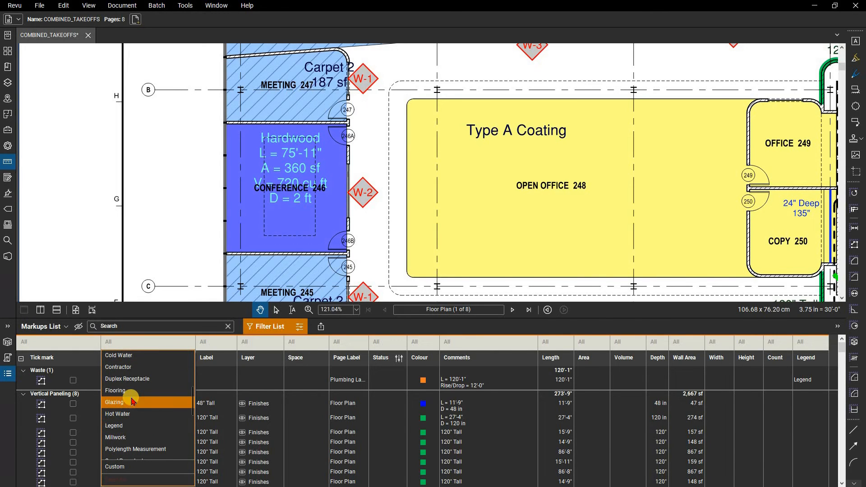
mouse_move(115, 391)
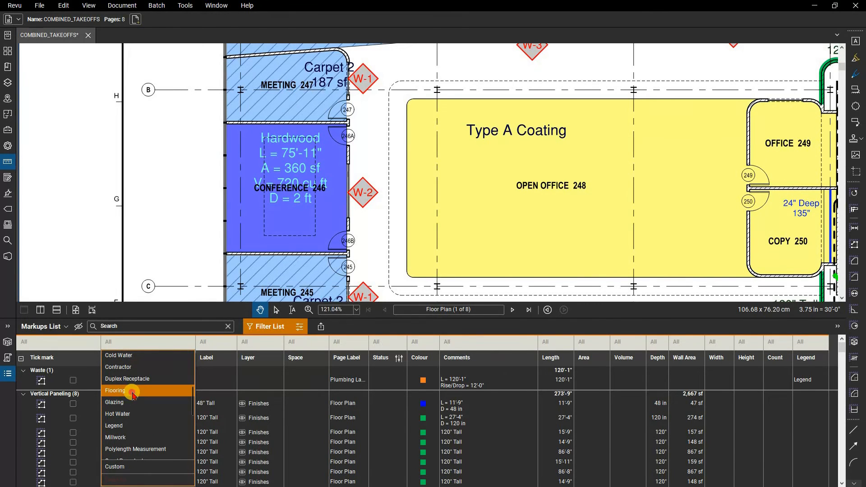
click(115, 390)
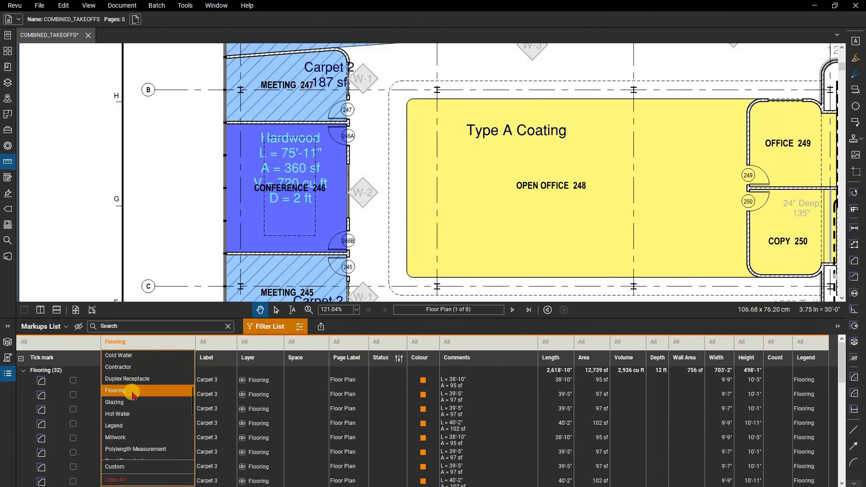
mouse_move(133, 367)
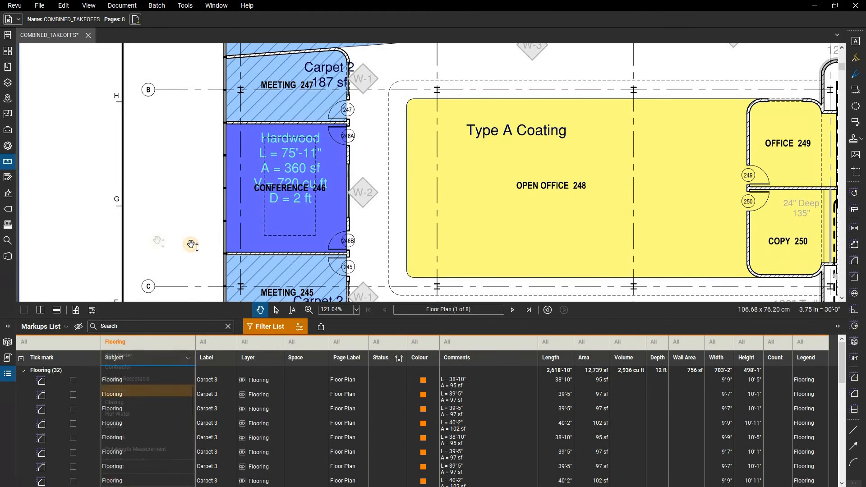
scroll(down, 3)
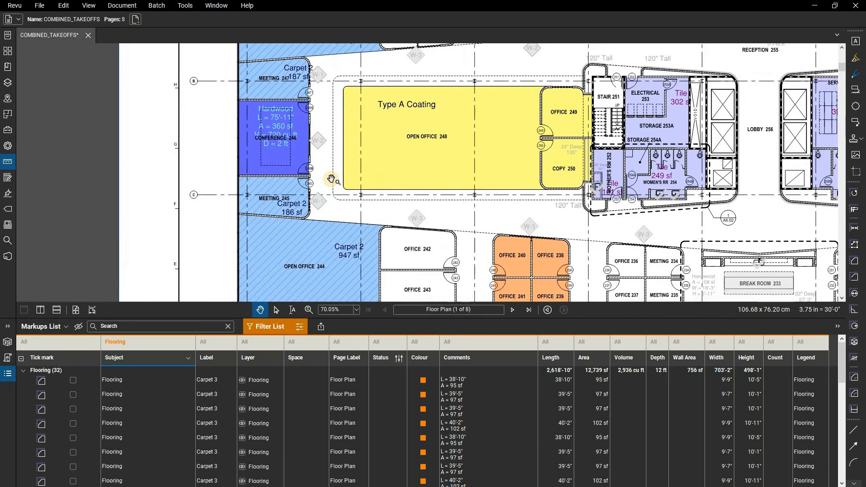
Review the Markups List settings in Preferences, then close the window
click(15, 5)
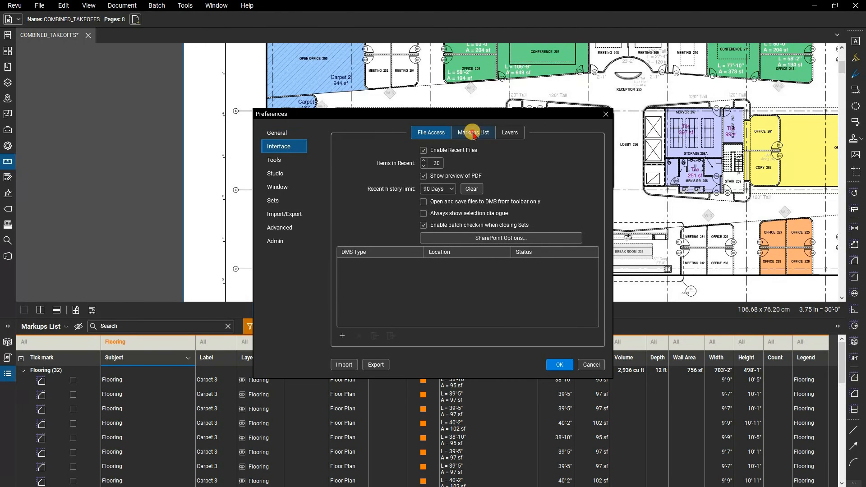
click(472, 132)
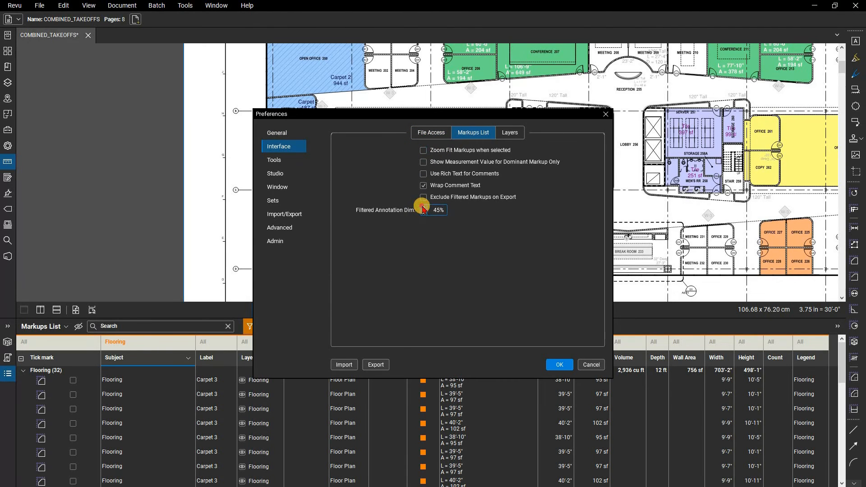
click(558, 364)
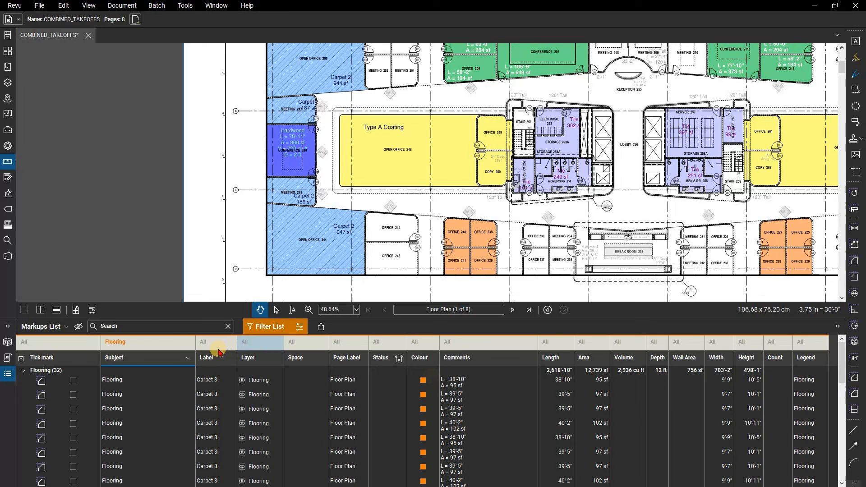
Apply a custom Subject filter for Toilets, Sink 1 and Sink Fixture, then clear it
click(185, 341)
text(Sink 1)
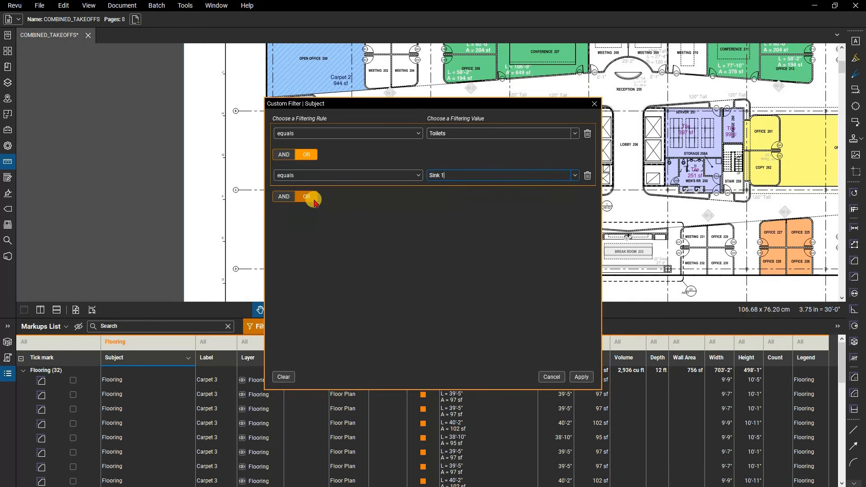
click(306, 197)
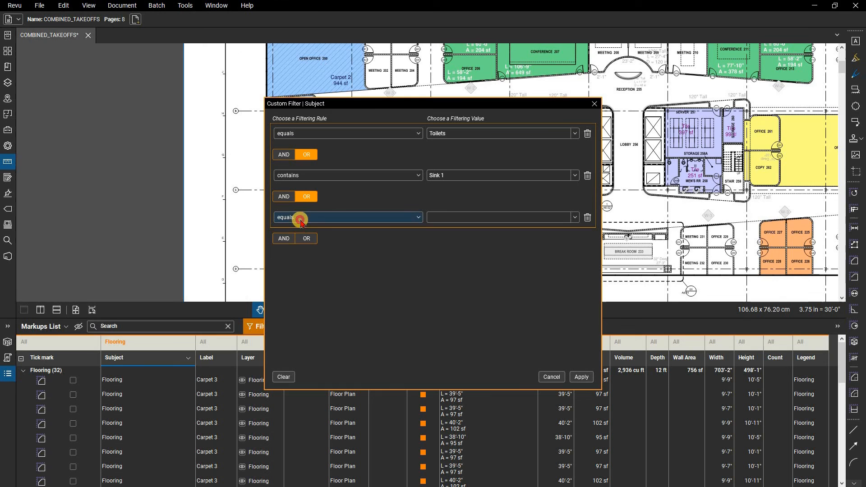
text(Sink Fixture)
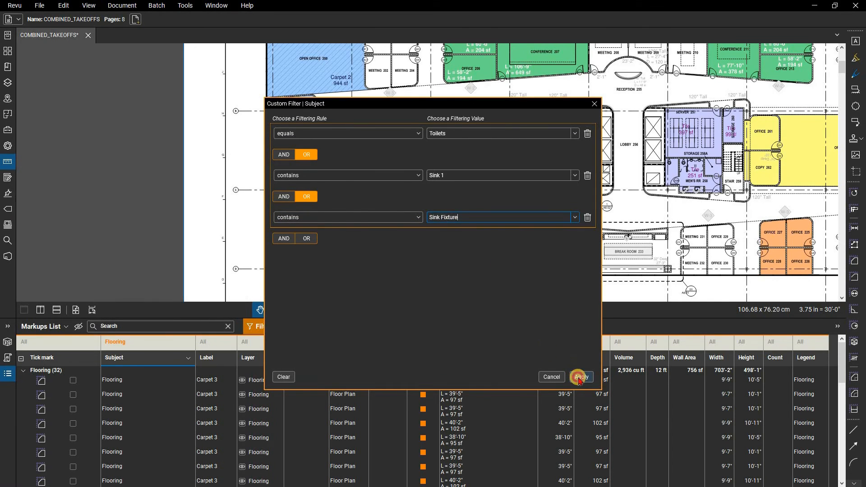
click(580, 377)
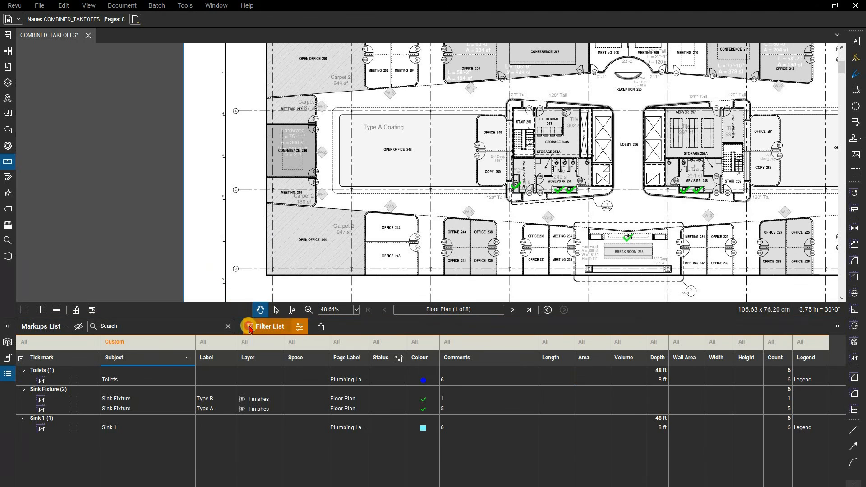
click(265, 327)
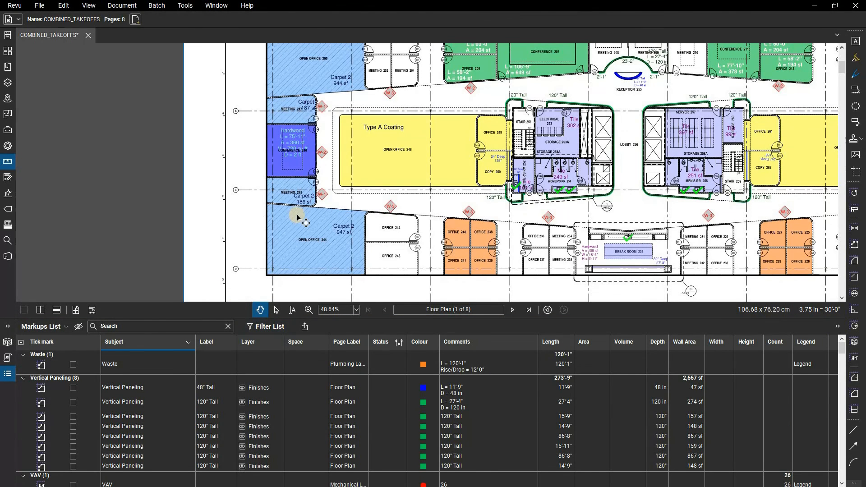